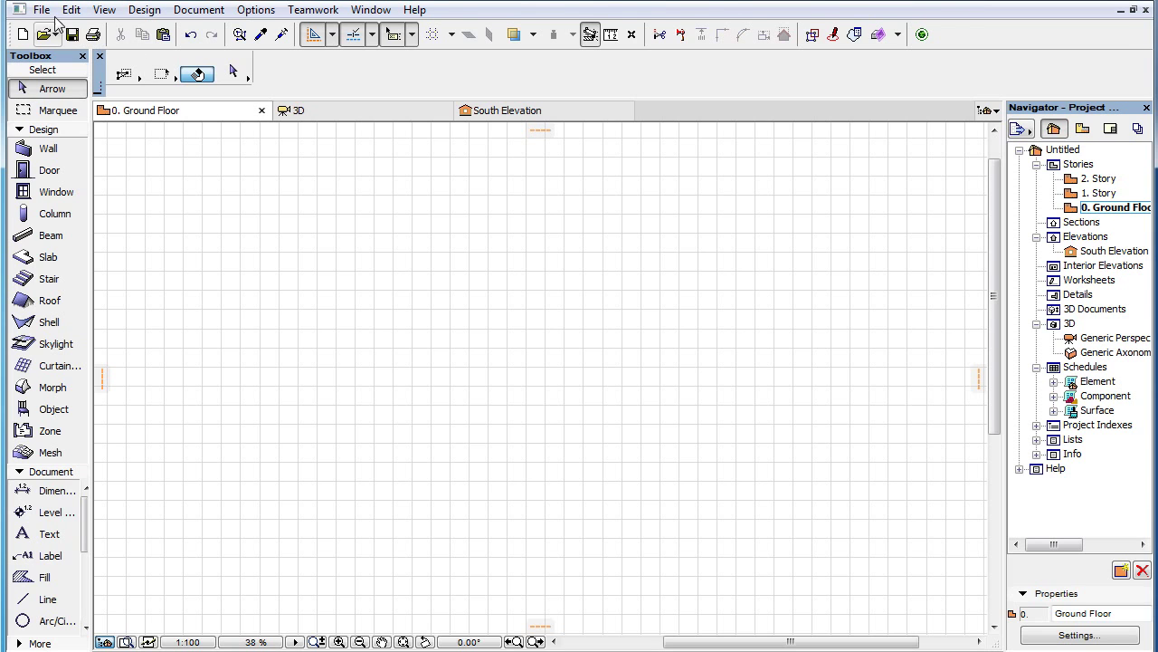
Start Import Point Clouds from the File menu and choose castle.xyz
{"action": "left_click", "coordinate": [41, 10]}
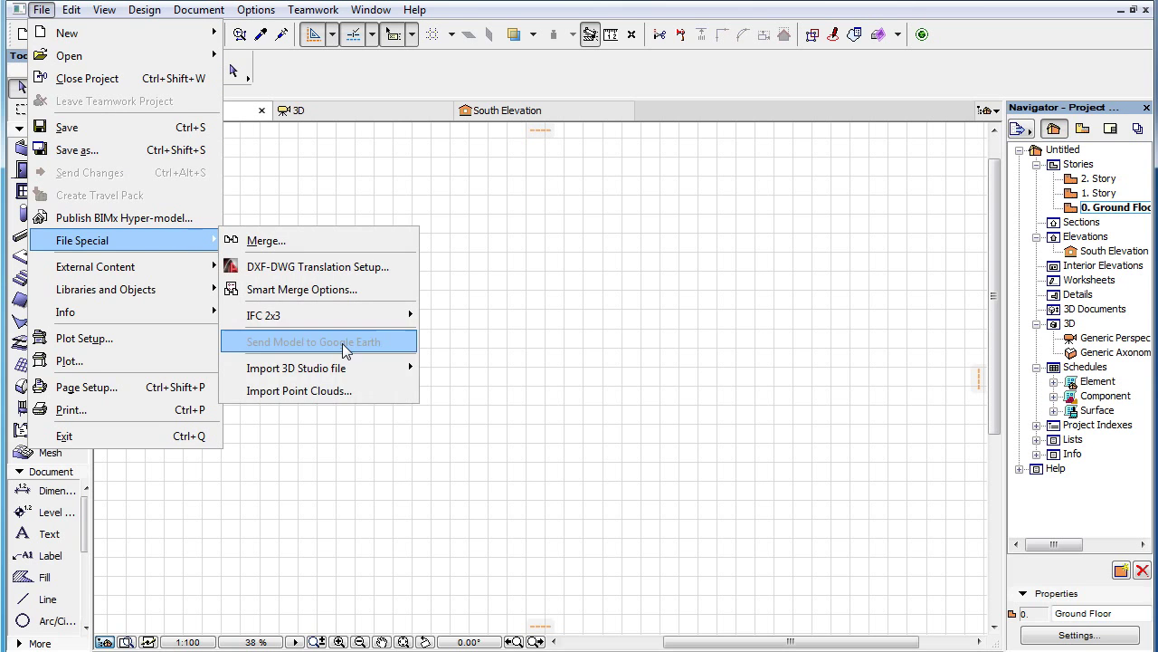
{"action": "left_click", "coordinate": [299, 390]}
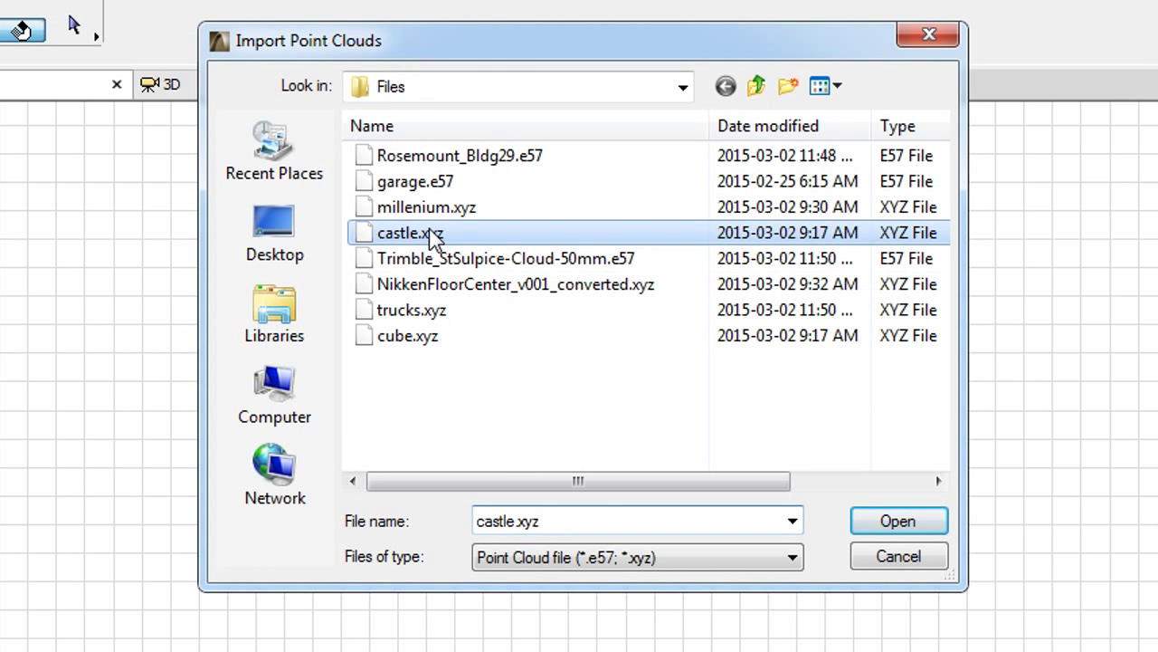
{"action": "mouse_move", "coordinate": [898, 520]}
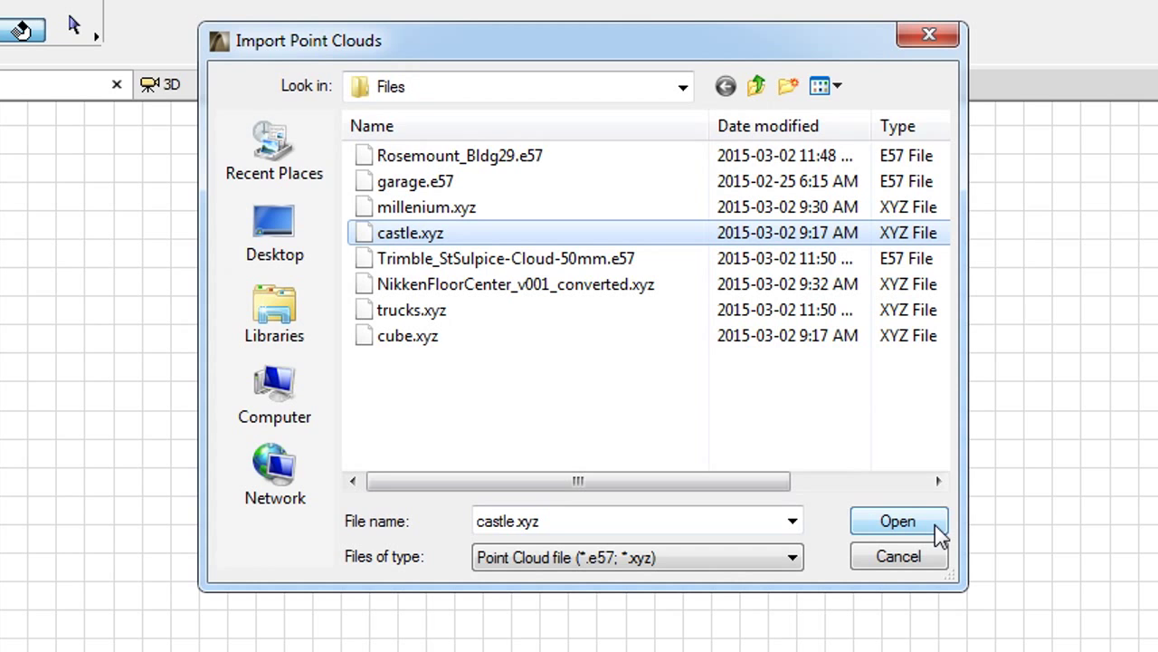
Open castle.xyz and map red, green and blue colours to columns 5, 6 and 7
{"action": "left_click", "coordinate": [896, 520]}
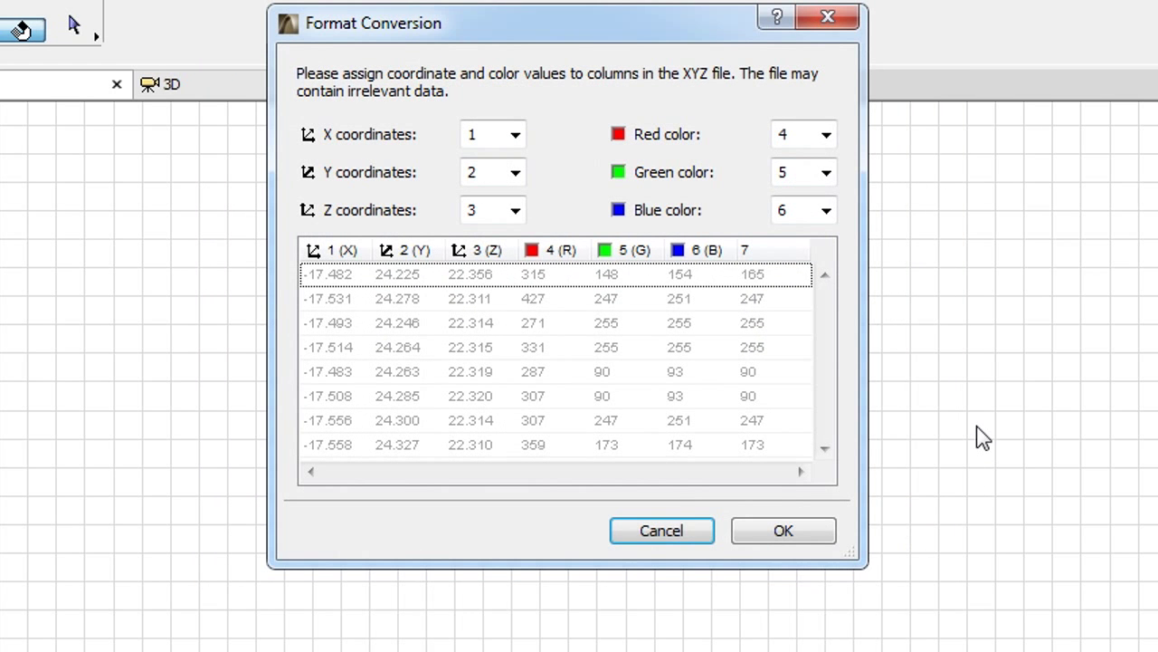
{"action": "left_click", "coordinate": [824, 134]}
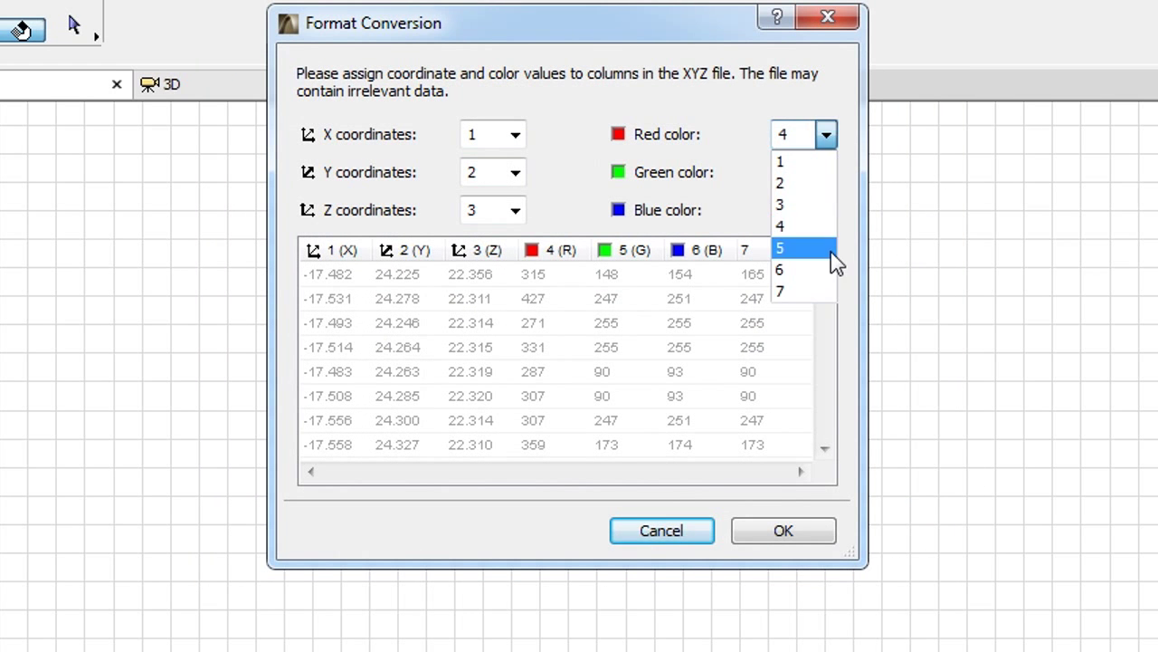
{"action": "left_click", "coordinate": [779, 247]}
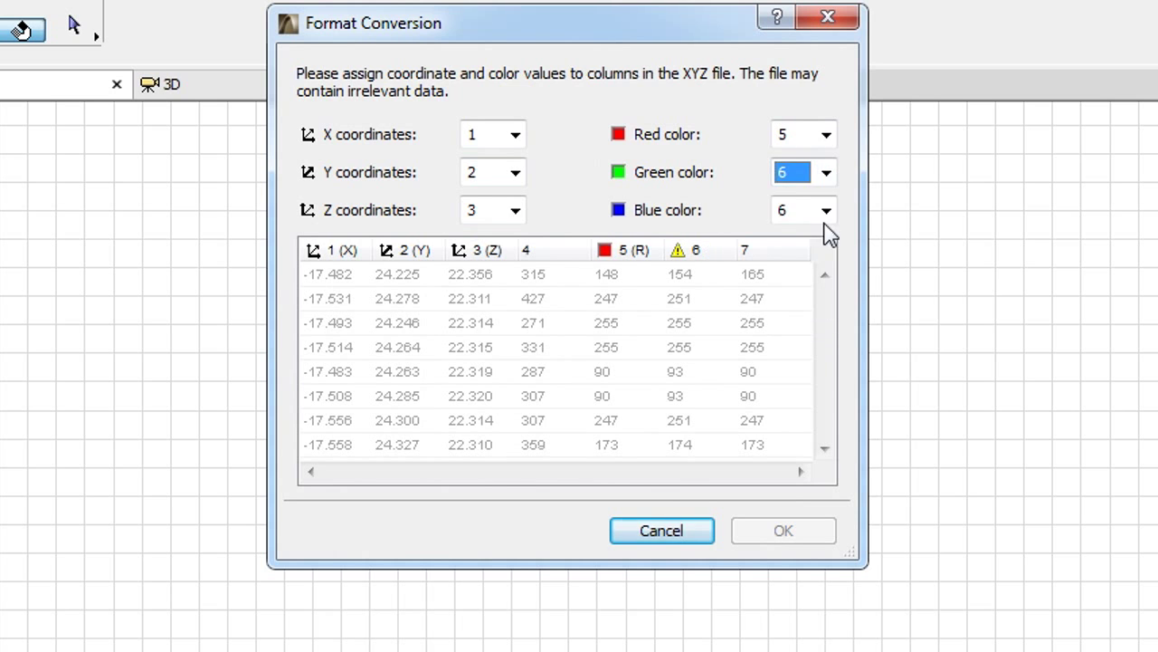
{"action": "left_click", "coordinate": [803, 209]}
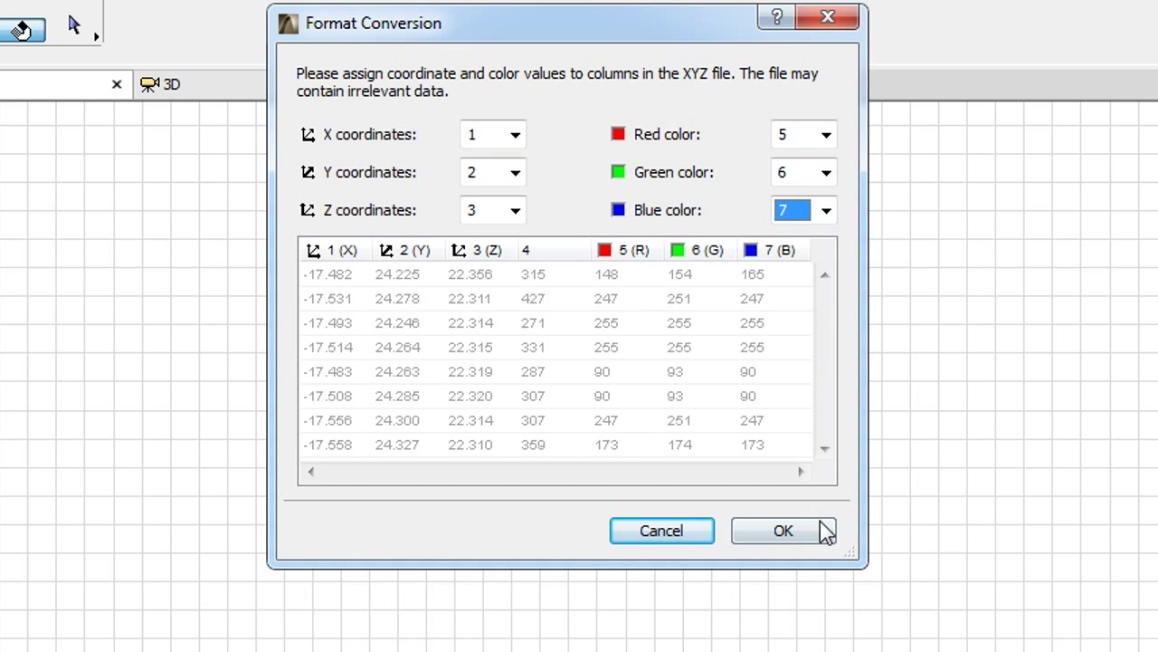
Accept the colour mapping and keep the default Point Clouds folder for LCF files
{"action": "left_click", "coordinate": [782, 531]}
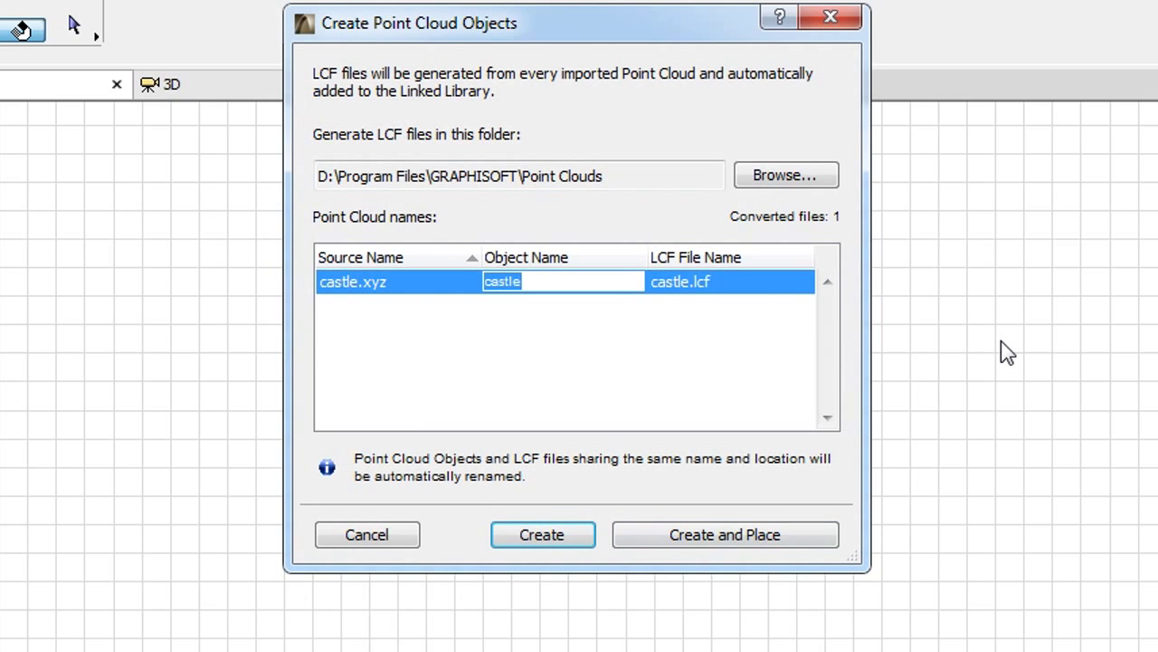
{"action": "mouse_move", "coordinate": [982, 296]}
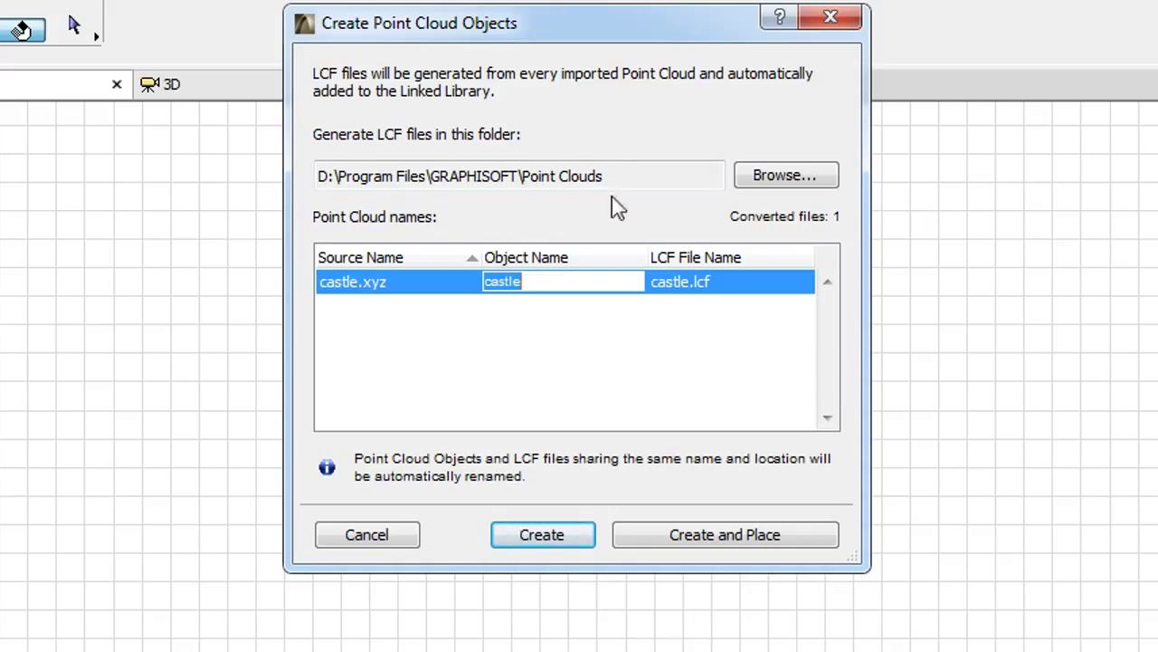
{"action": "mouse_move", "coordinate": [362, 227]}
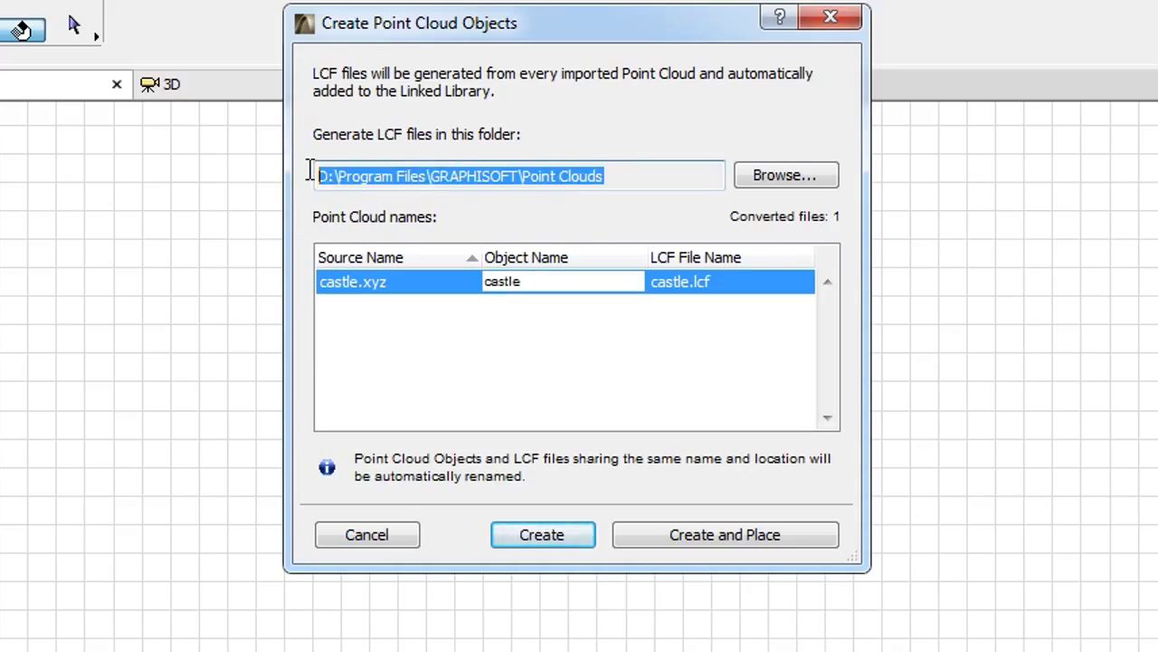
{"action": "left_click", "coordinate": [660, 175]}
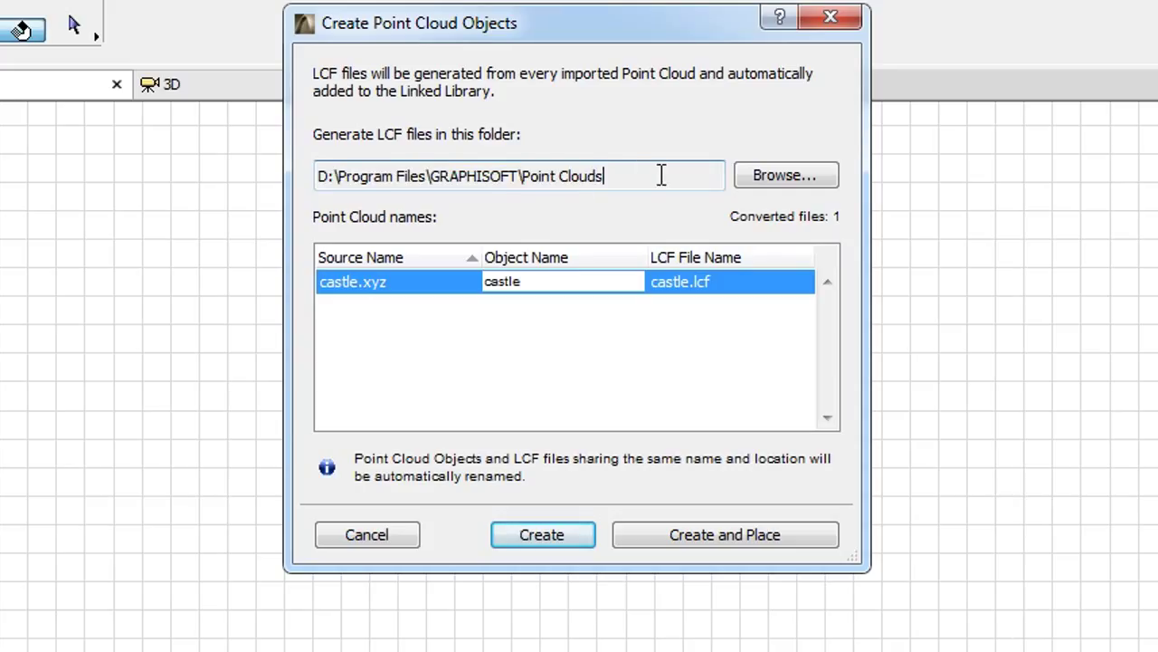
{"action": "mouse_move", "coordinate": [733, 225]}
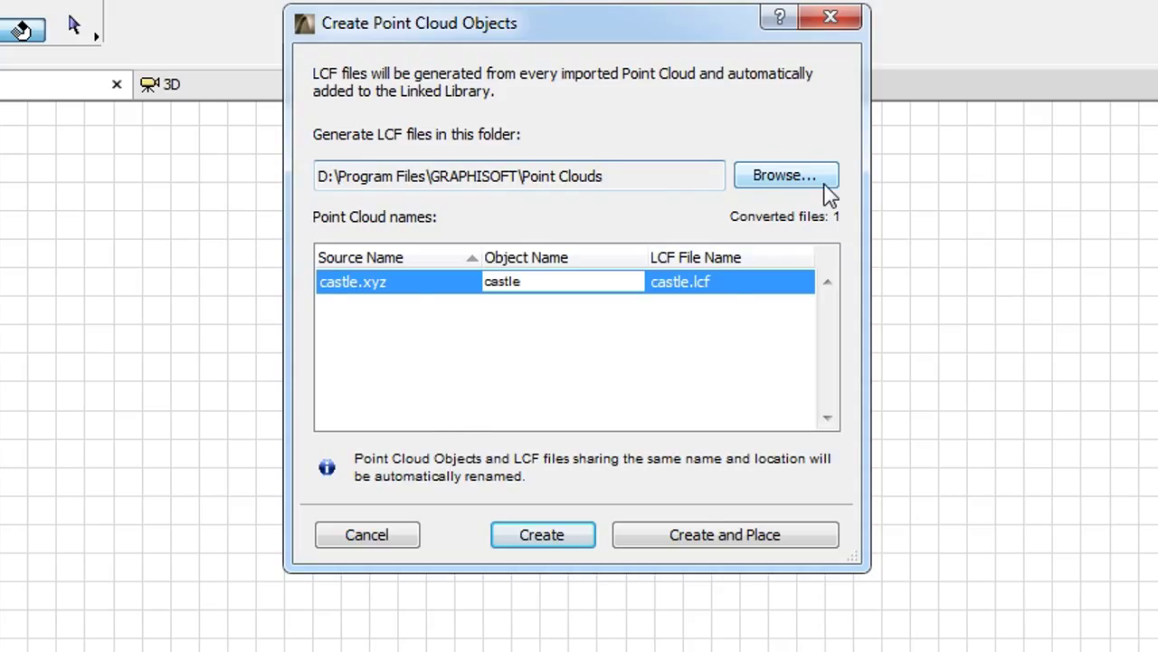
{"action": "left_click", "coordinate": [783, 175]}
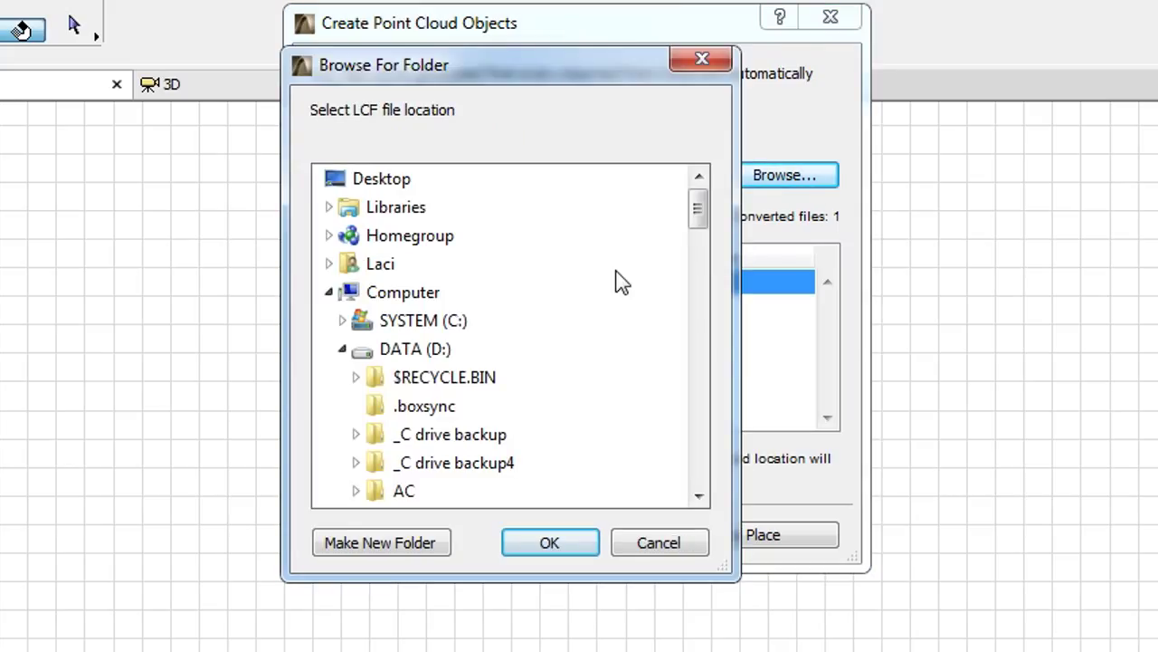
{"action": "mouse_move", "coordinate": [683, 529]}
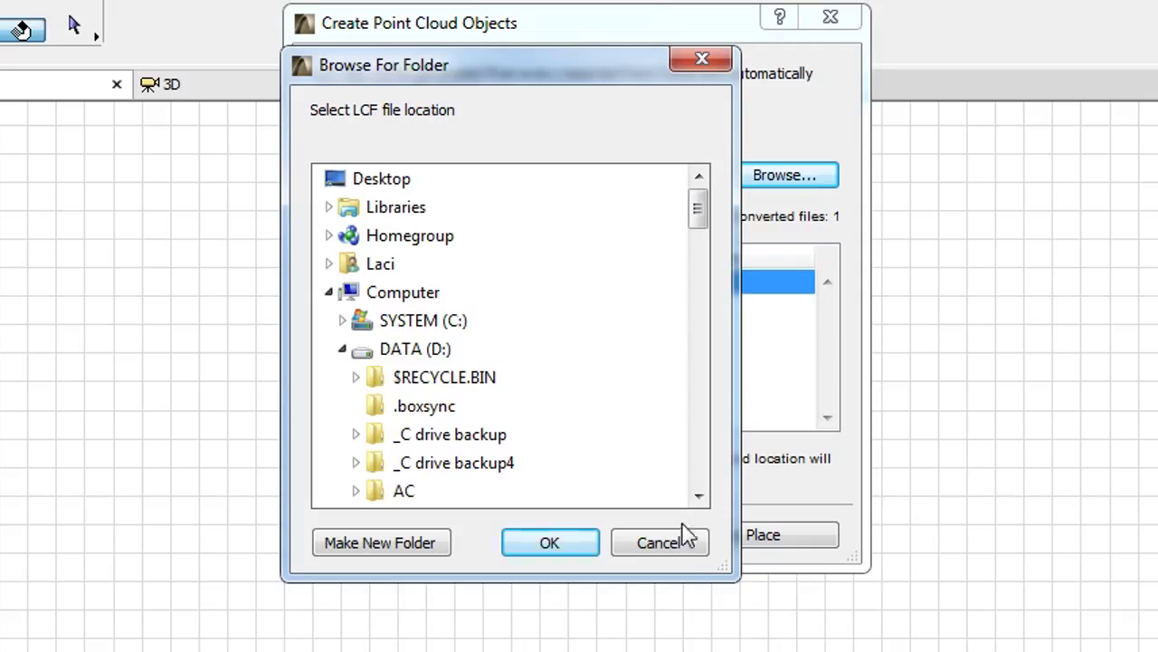
{"action": "left_click", "coordinate": [549, 542]}
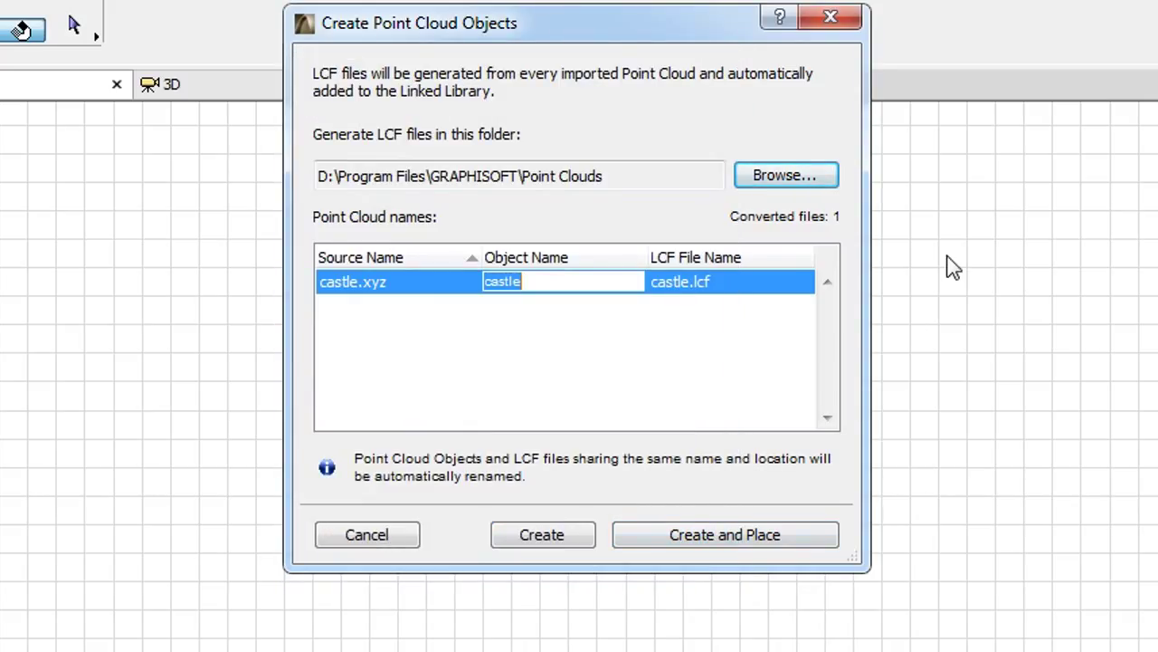
{"action": "mouse_move", "coordinate": [449, 333]}
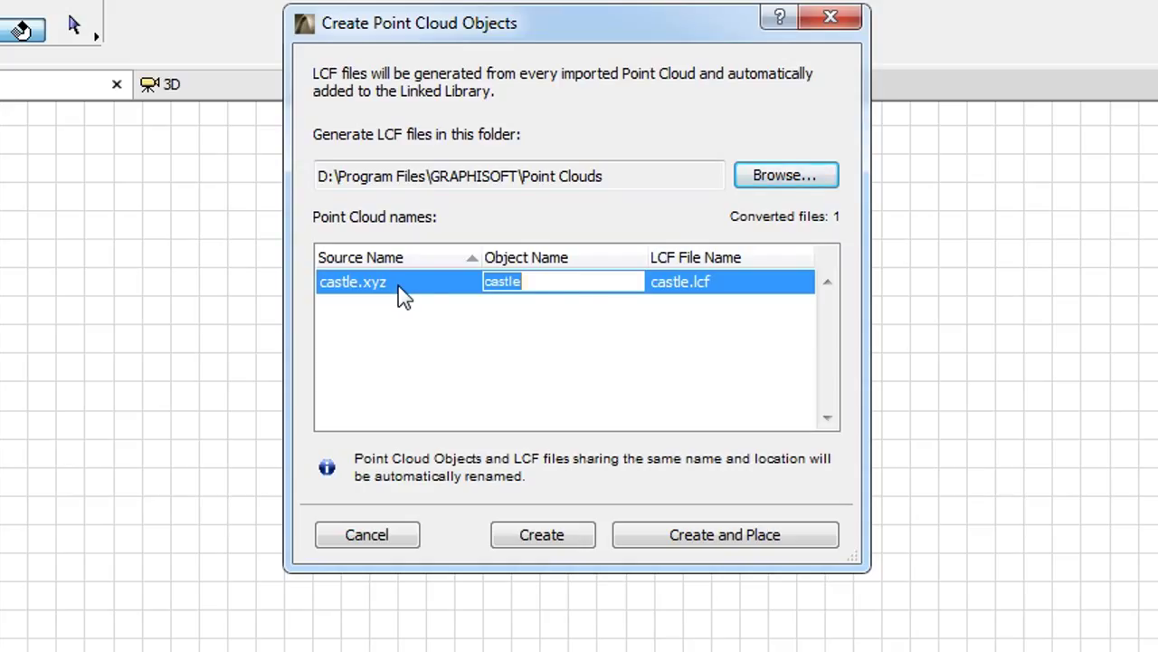
{"action": "mouse_move", "coordinate": [599, 283]}
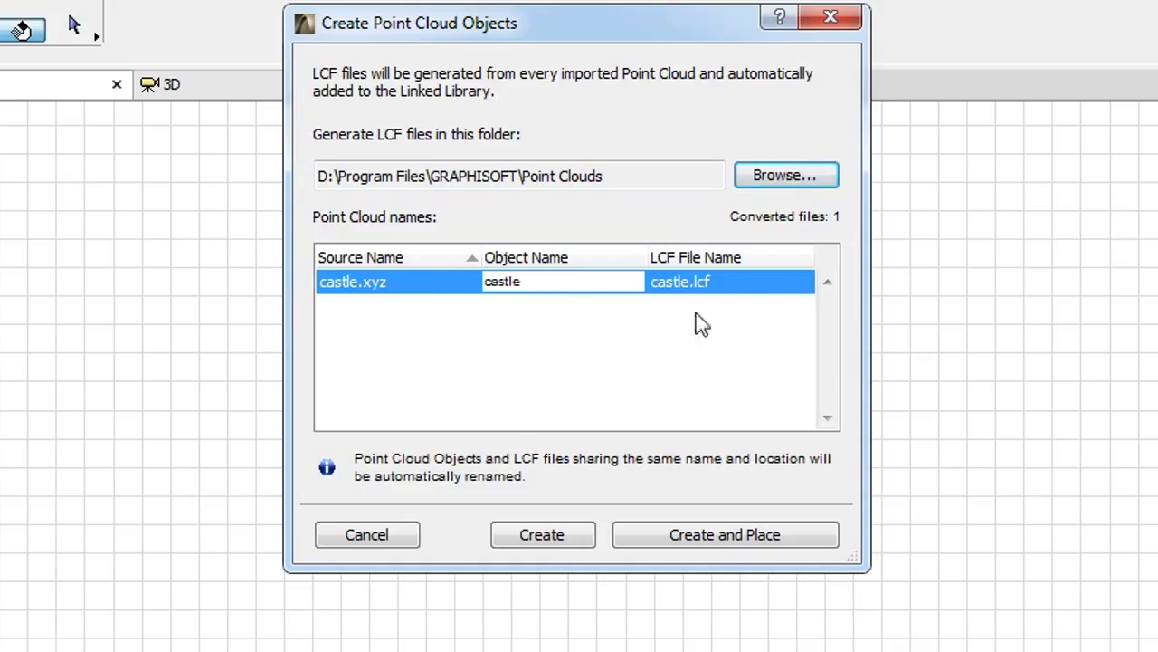
{"action": "mouse_move", "coordinate": [728, 289]}
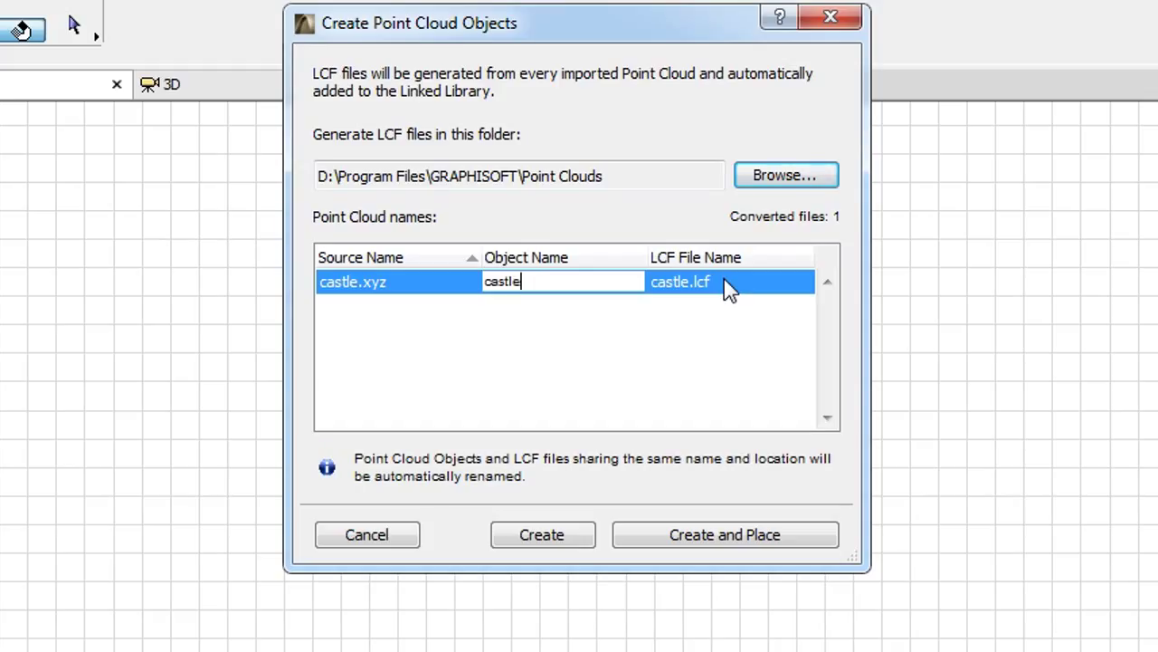
{"action": "mouse_move", "coordinate": [739, 344]}
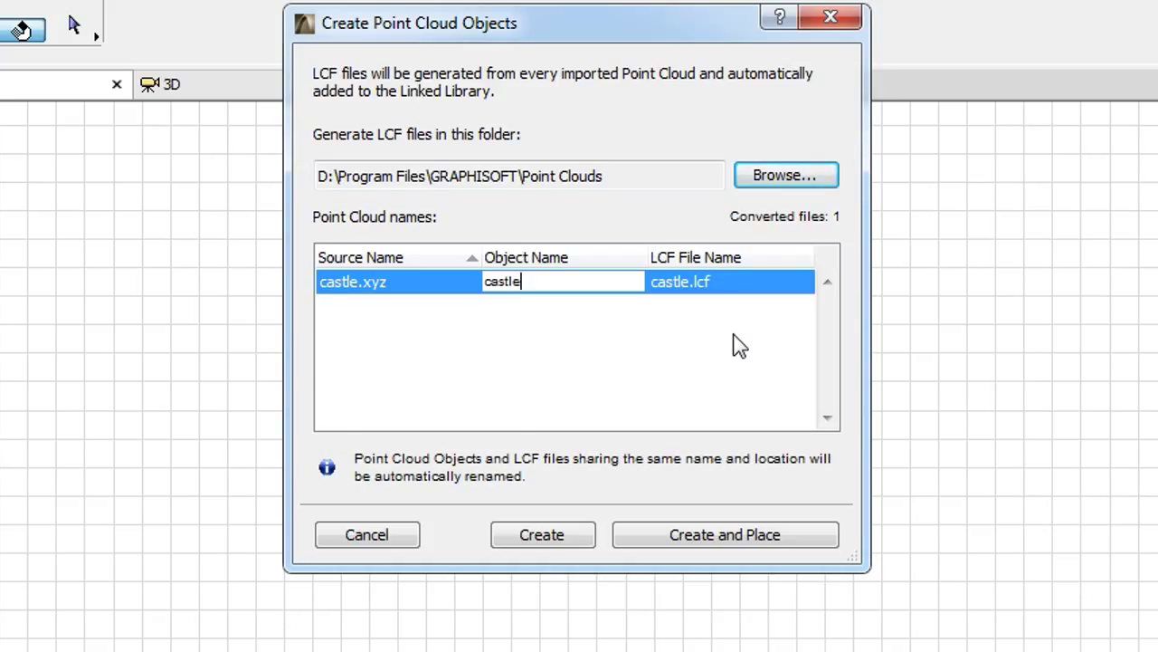
Name the point cloud object 'medieval castle' and create its LCF file
{"action": "type", "text": "medieval"}
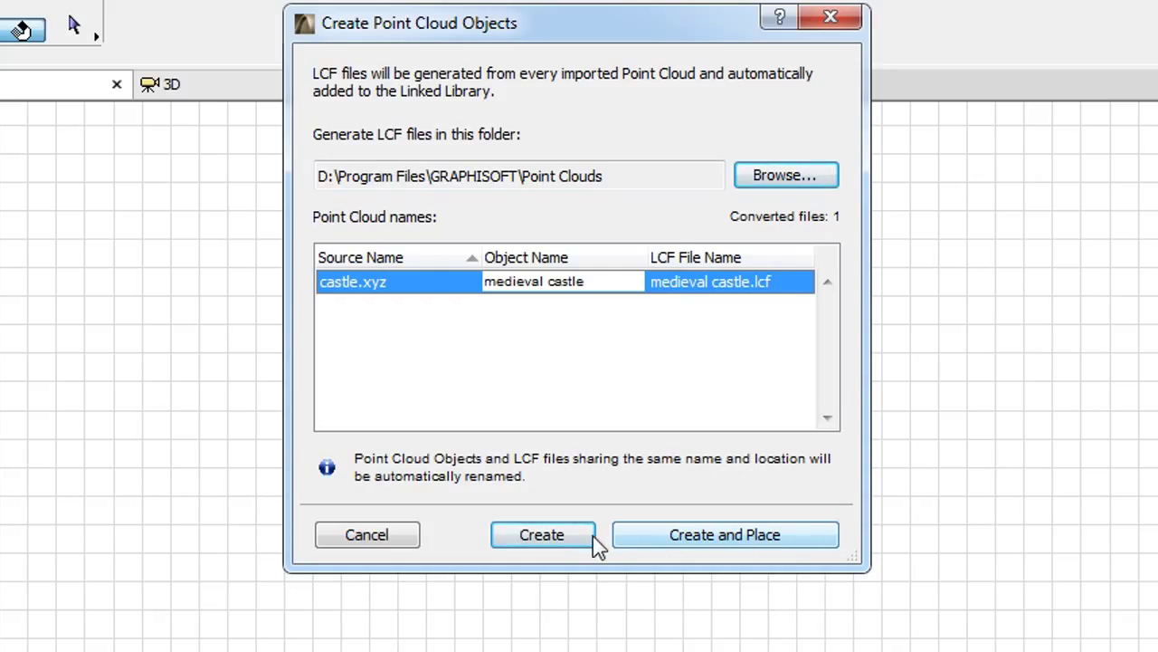
{"action": "left_click", "coordinate": [541, 534]}
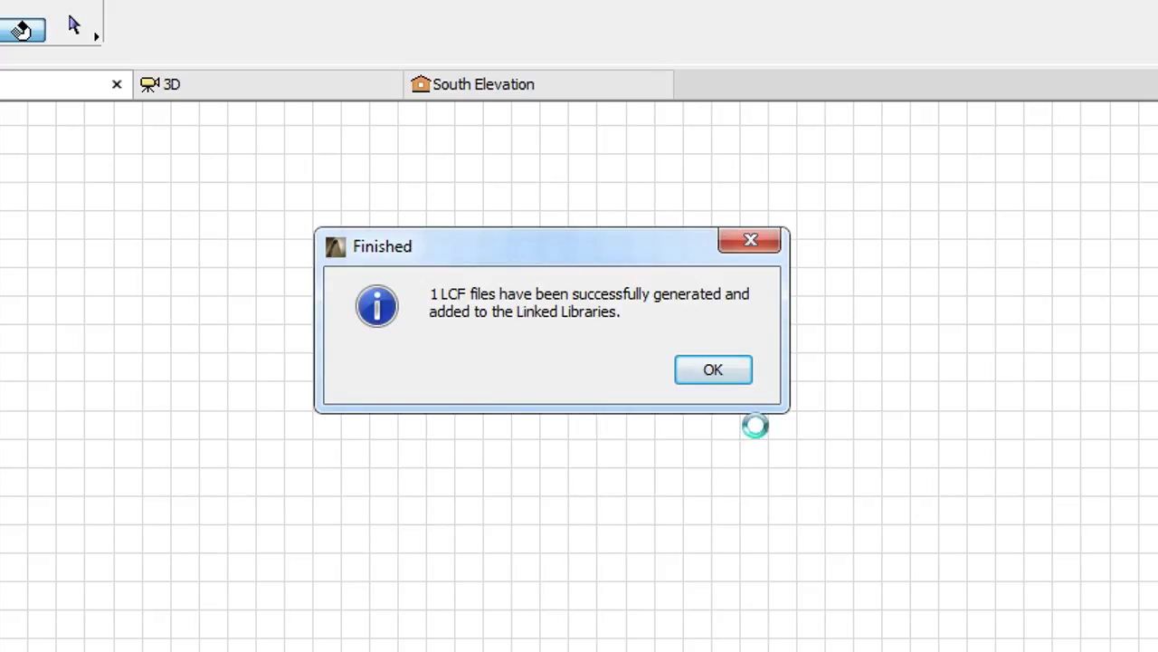
{"action": "mouse_move", "coordinate": [747, 403]}
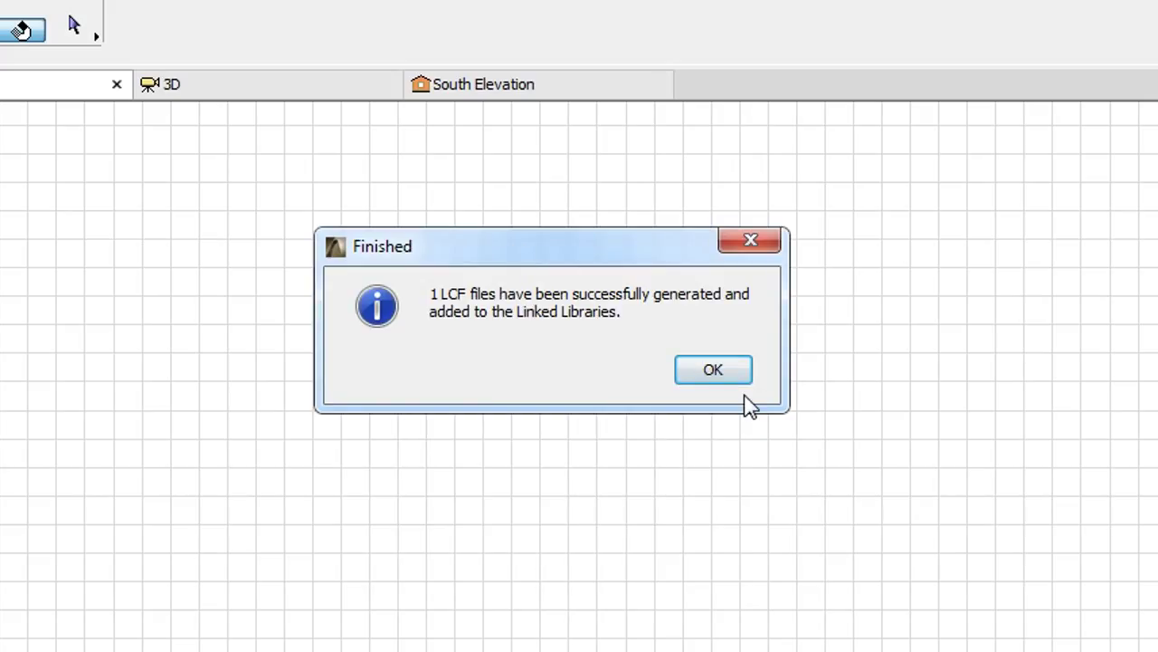
{"action": "mouse_move", "coordinate": [713, 369]}
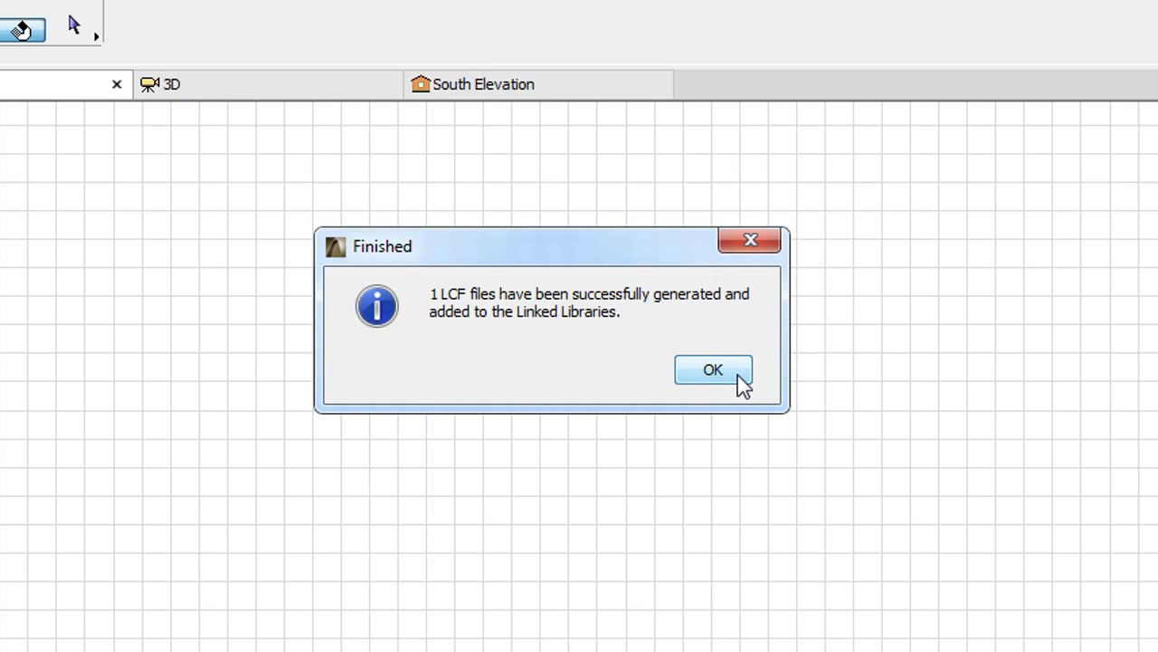
Dismiss the Finished message confirming one LCF file was added to Linked Libraries
{"action": "left_click", "coordinate": [713, 369]}
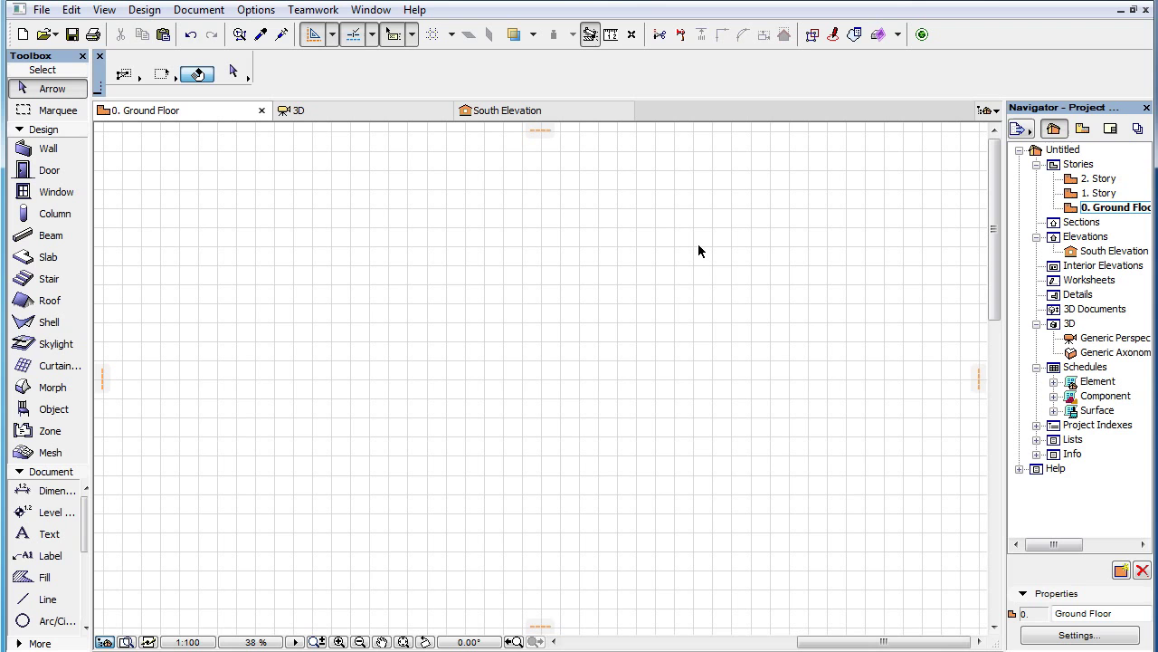
{"action": "mouse_move", "coordinate": [41, 10]}
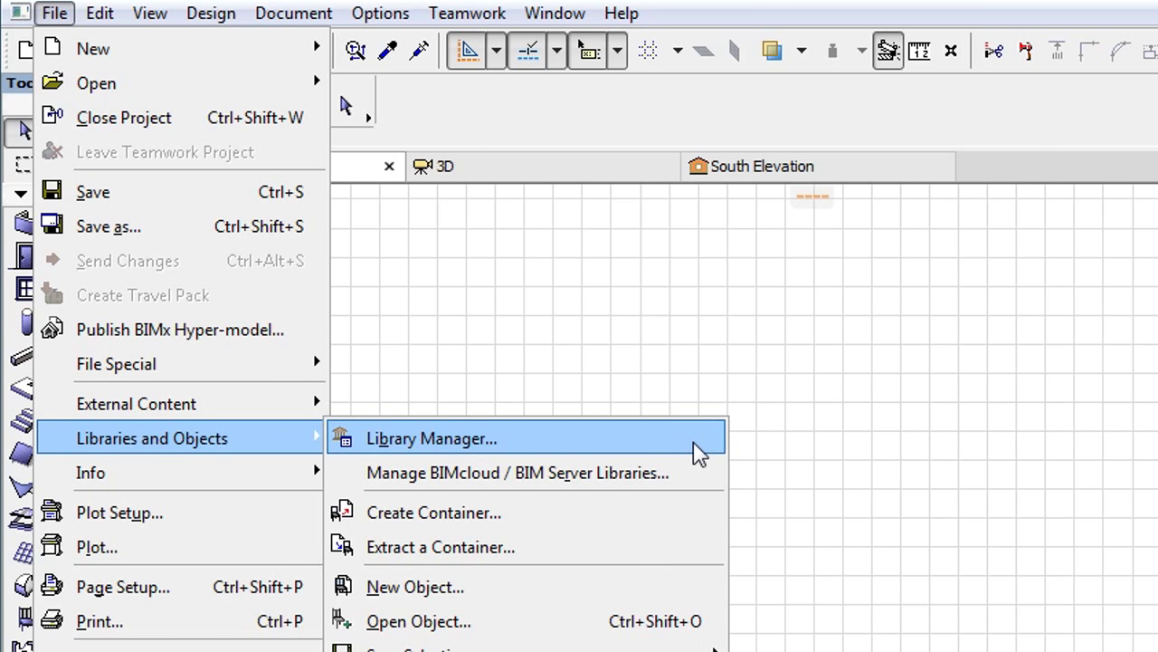
Open Library Manager from File > Libraries and Objects
{"action": "left_click", "coordinate": [432, 437]}
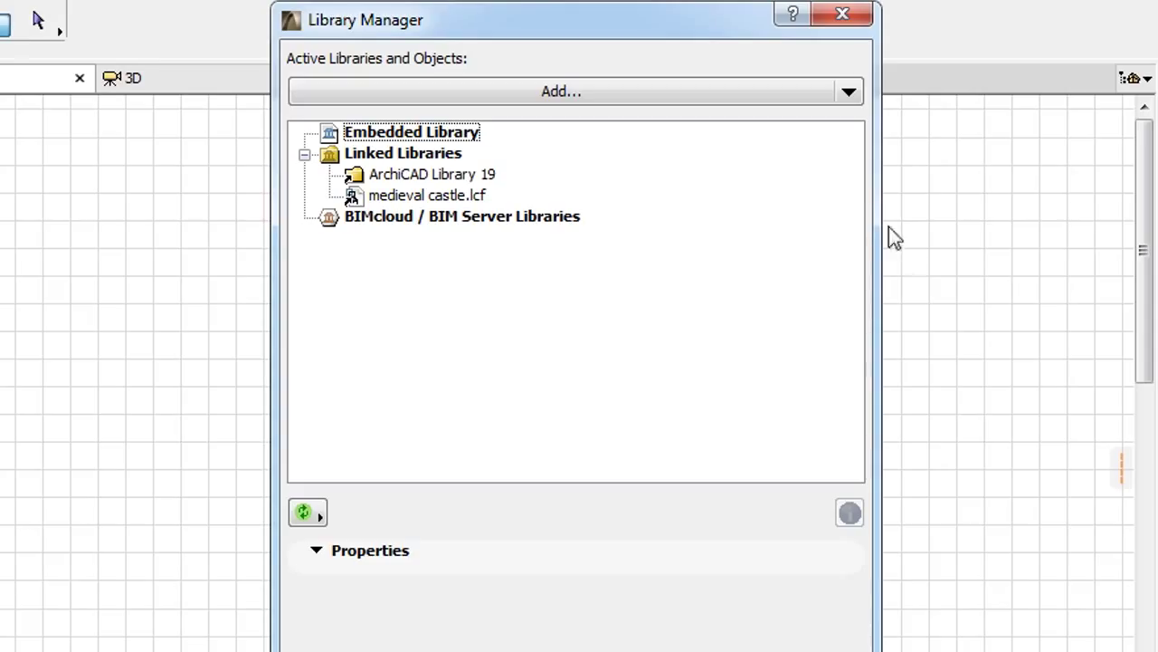
Check medieval castle.lcf under Linked Libraries, then cancel Library Manager
{"action": "left_click", "coordinate": [403, 152]}
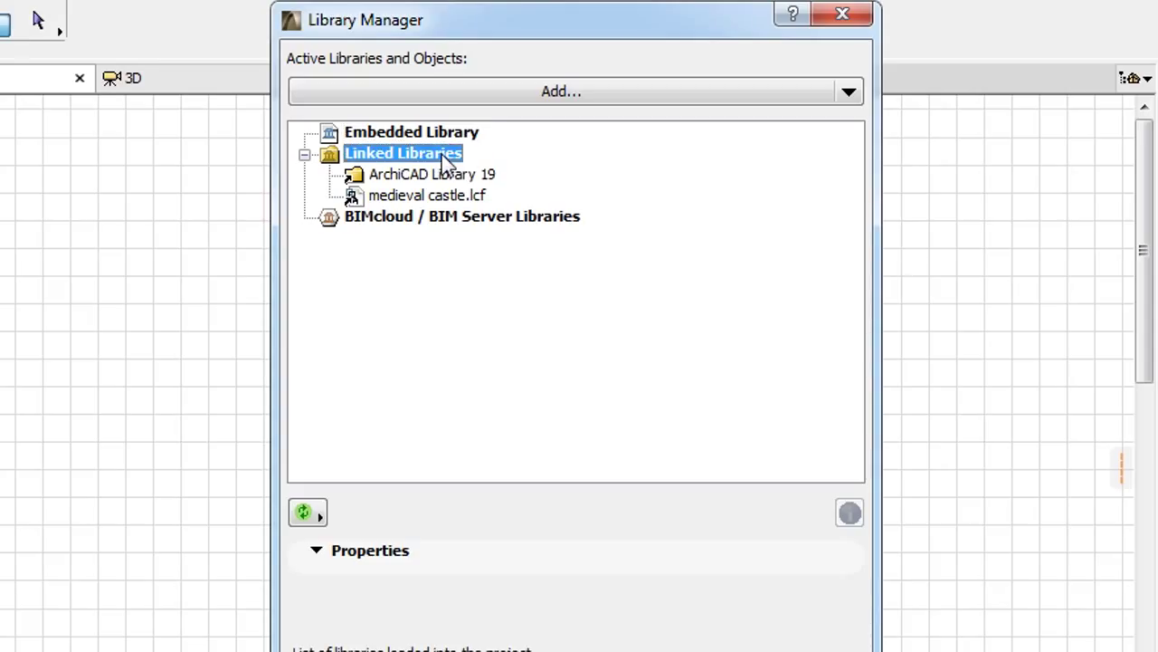
{"action": "left_click", "coordinate": [426, 195]}
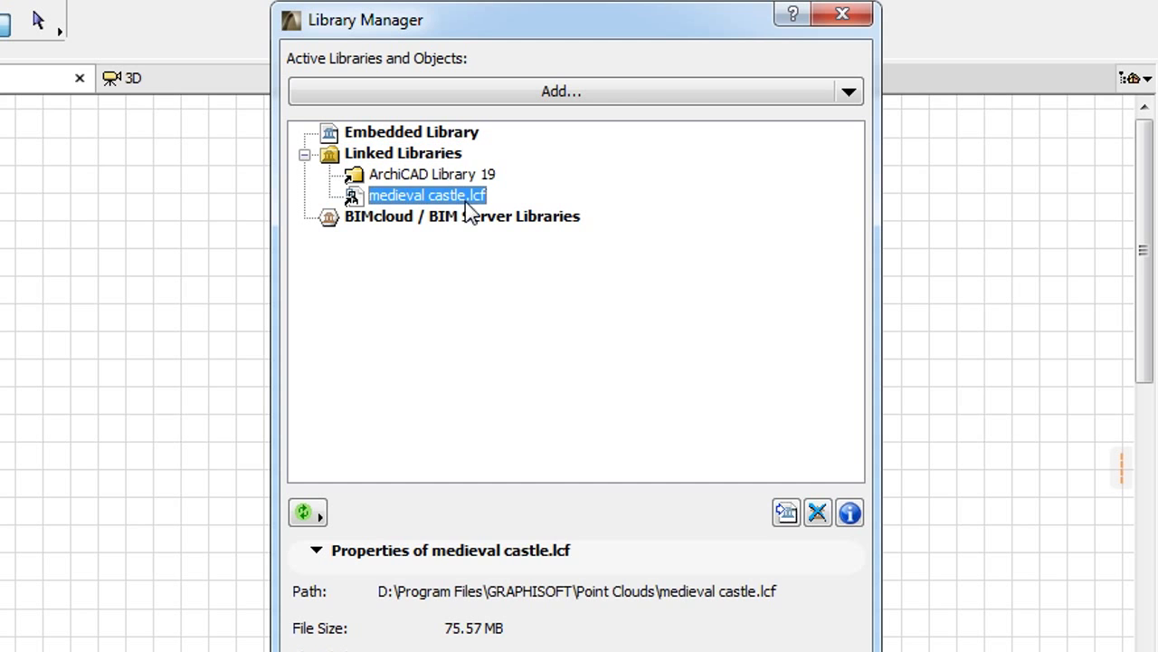
{"action": "mouse_move", "coordinate": [719, 378]}
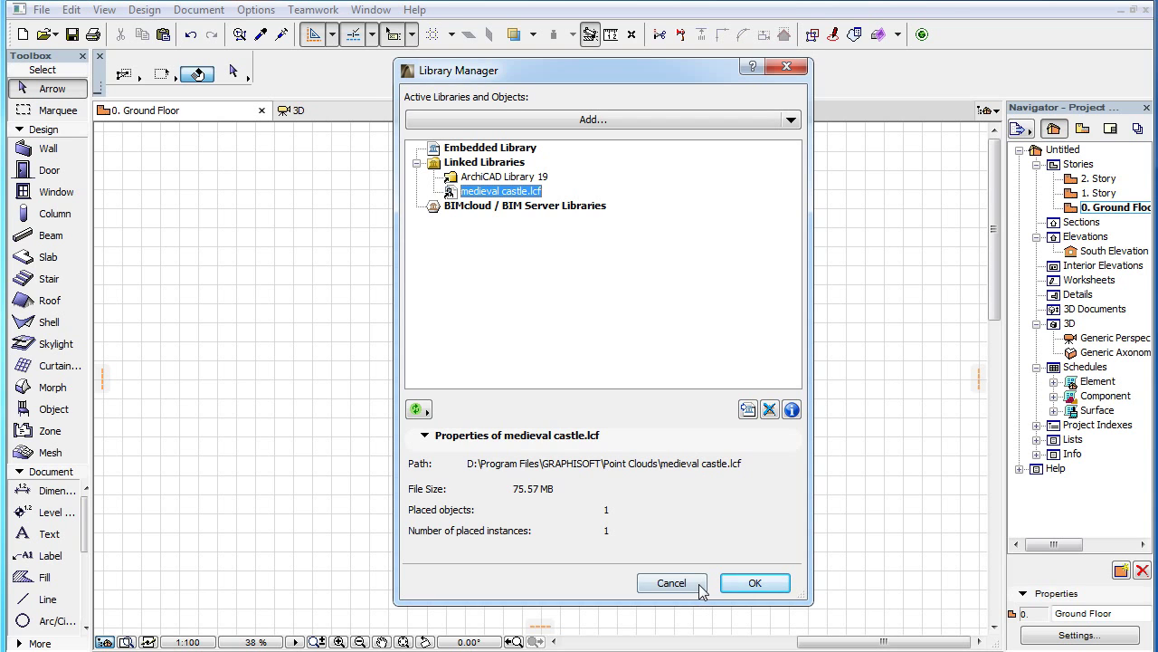
{"action": "left_click", "coordinate": [670, 582]}
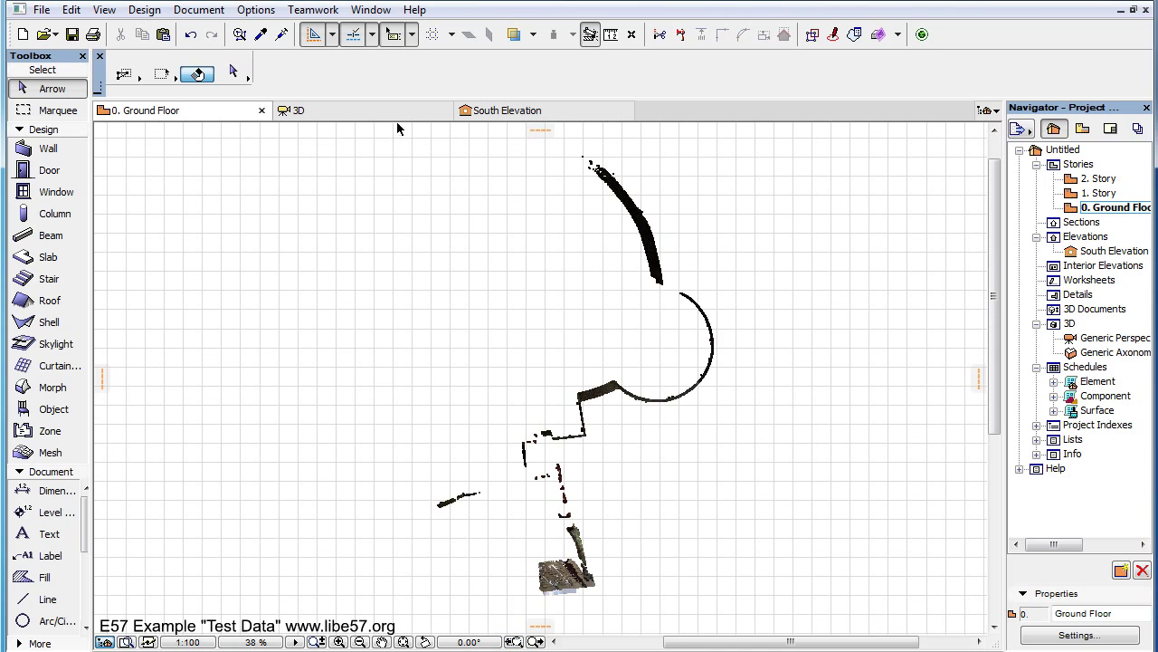
Switch to the 3D window to view the coloured medieval castle point cloud
{"action": "left_click", "coordinate": [298, 109]}
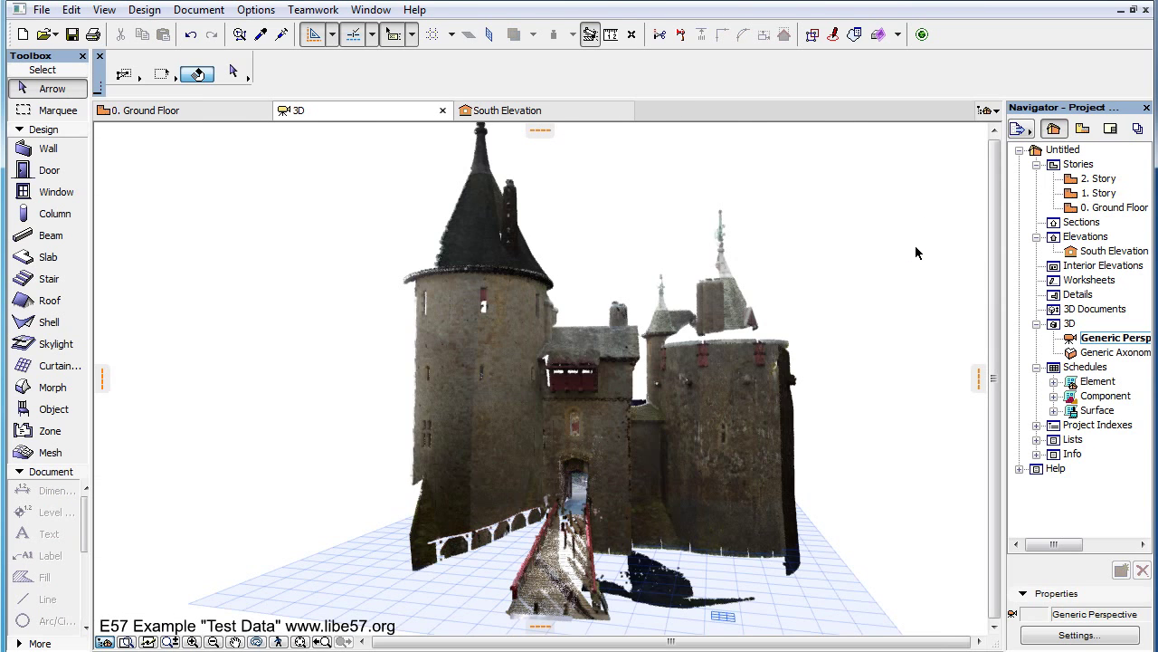